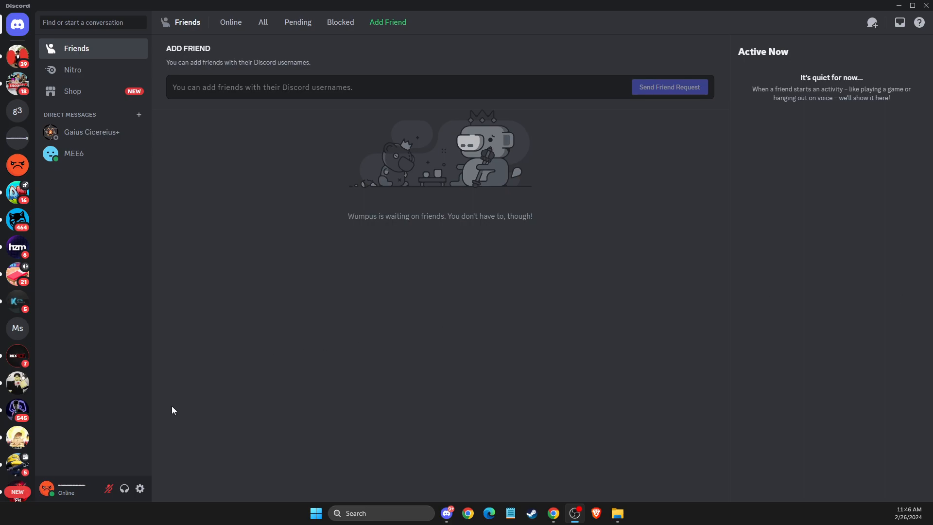
mouse_move(140, 488)
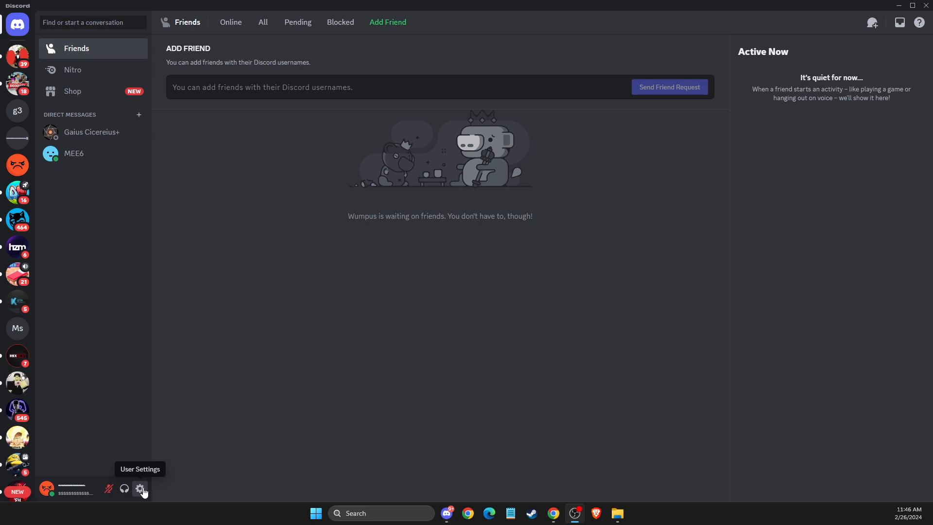
Switch off the Message toggle under Sounds in User Settings > Notifications.
left_click(141, 488)
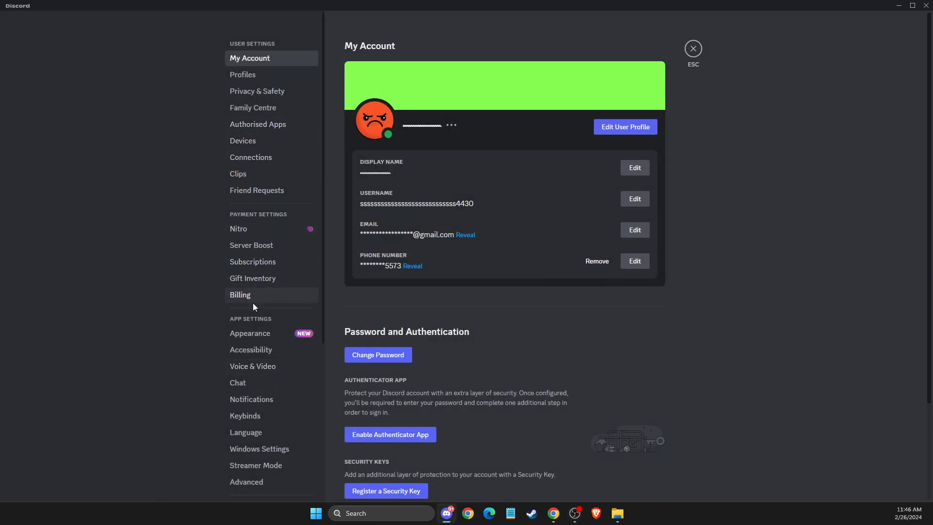
mouse_move(251, 398)
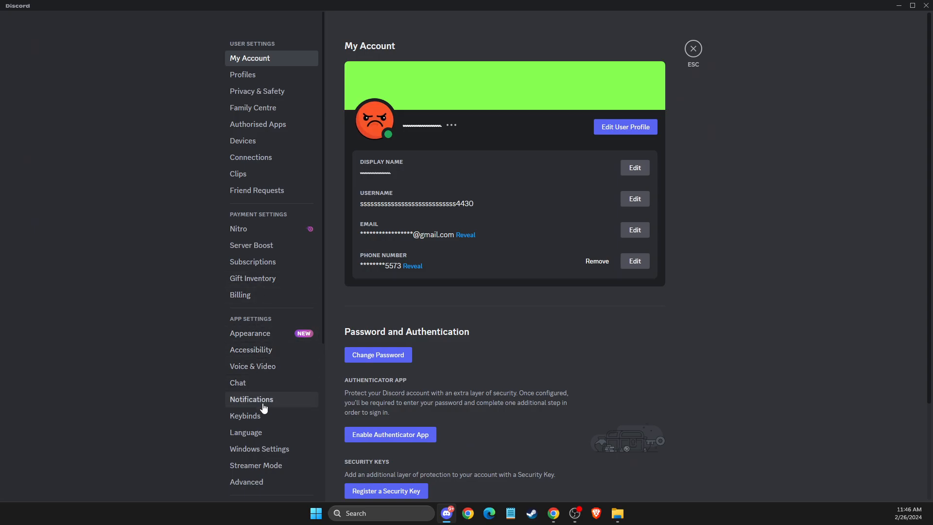
left_click(251, 399)
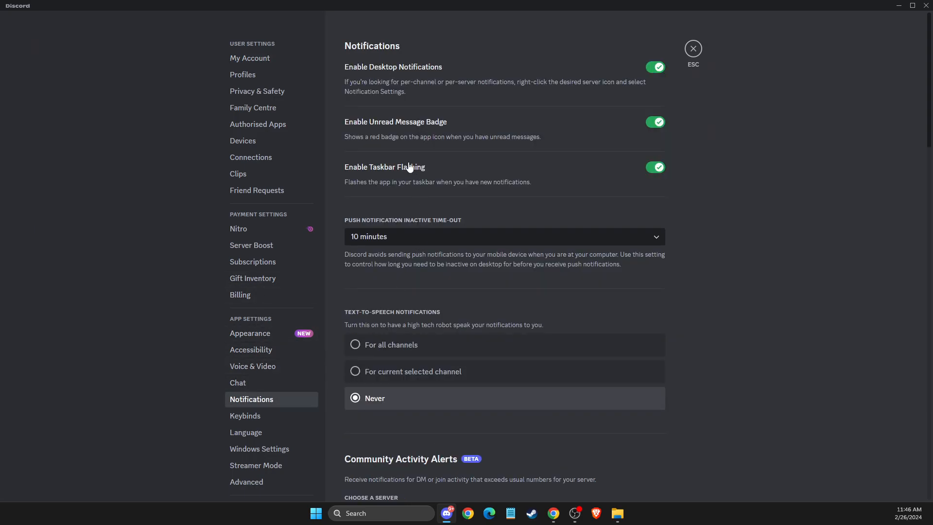
scroll("down", 3)
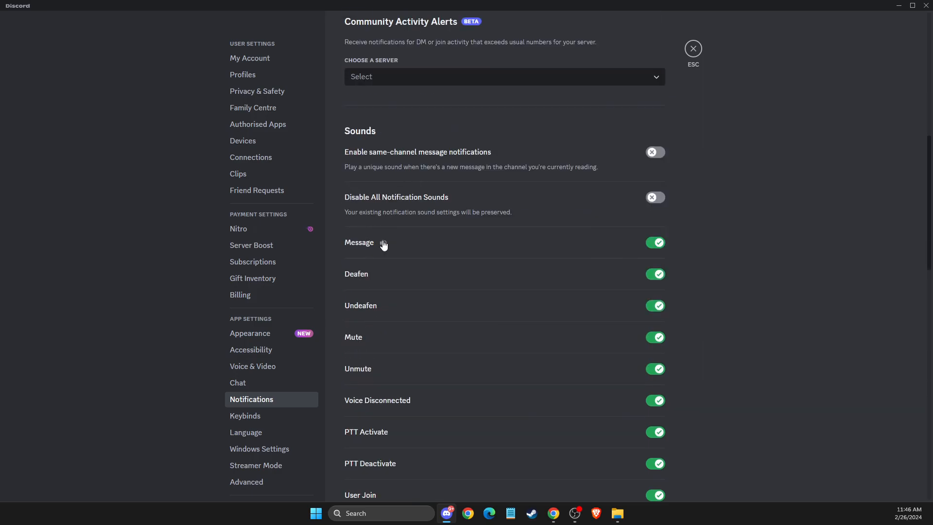
mouse_move(408, 249)
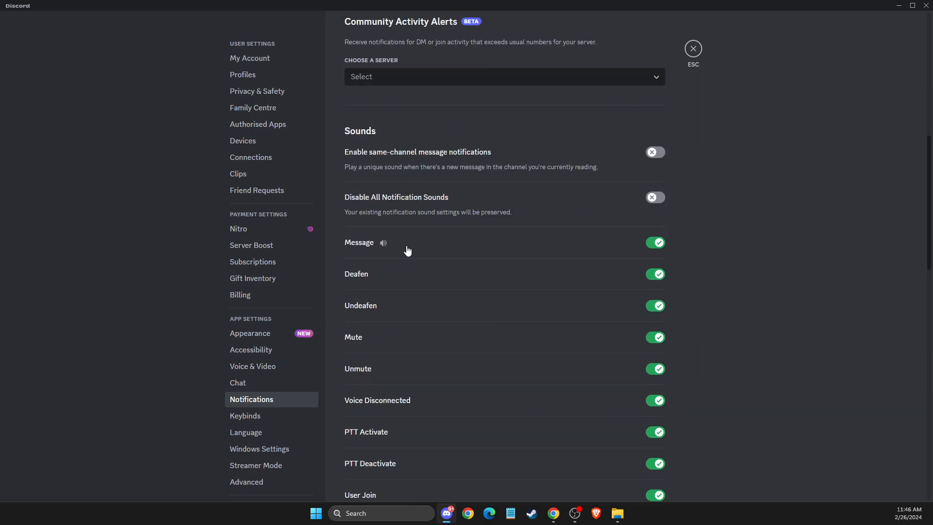
left_click(655, 242)
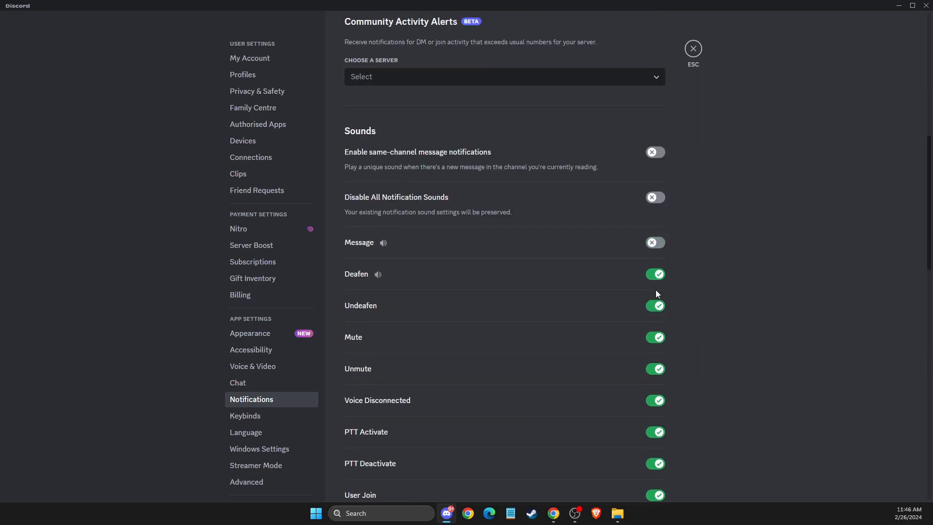
mouse_move(645, 260)
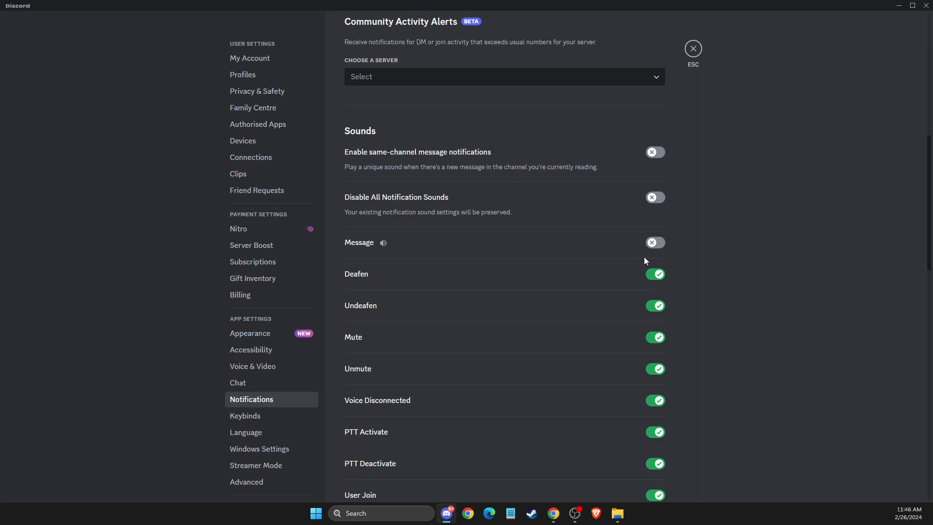